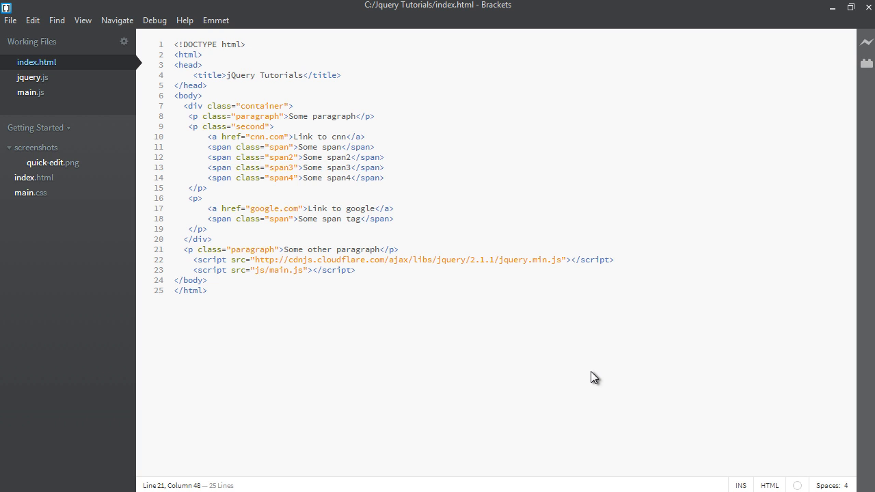
Step: Replace the spans' paragraph class 'second' with 'container' in index.html
left_click(399, 249)
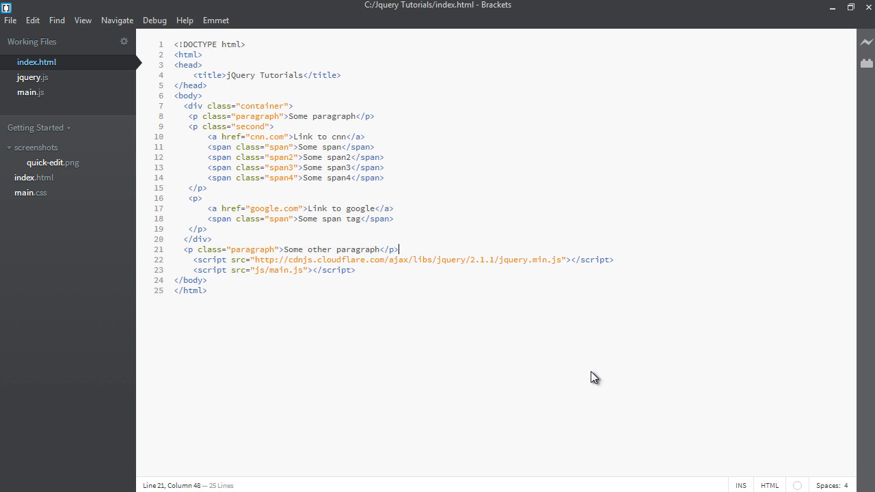
mouse_move(528, 299)
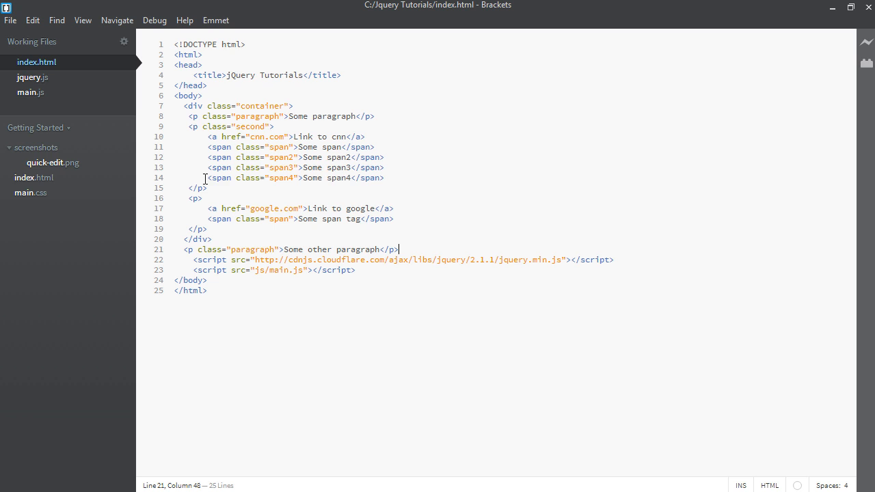
double_click(281, 178)
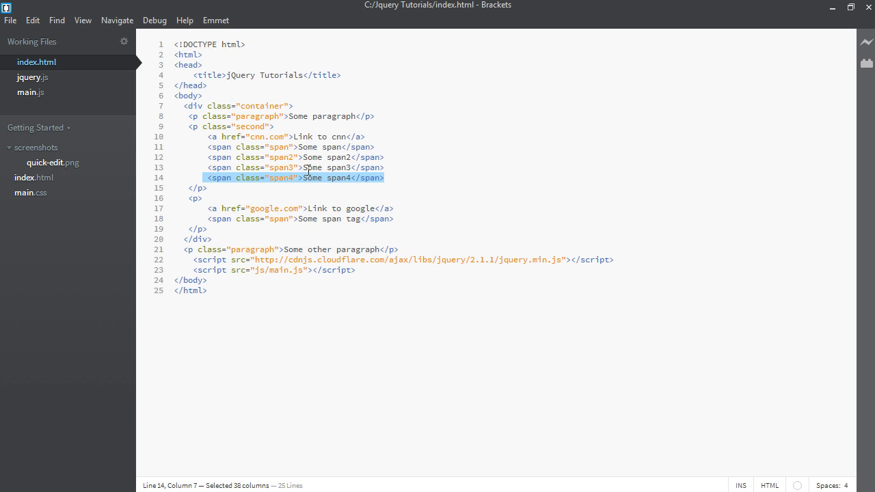
left_click(333, 178)
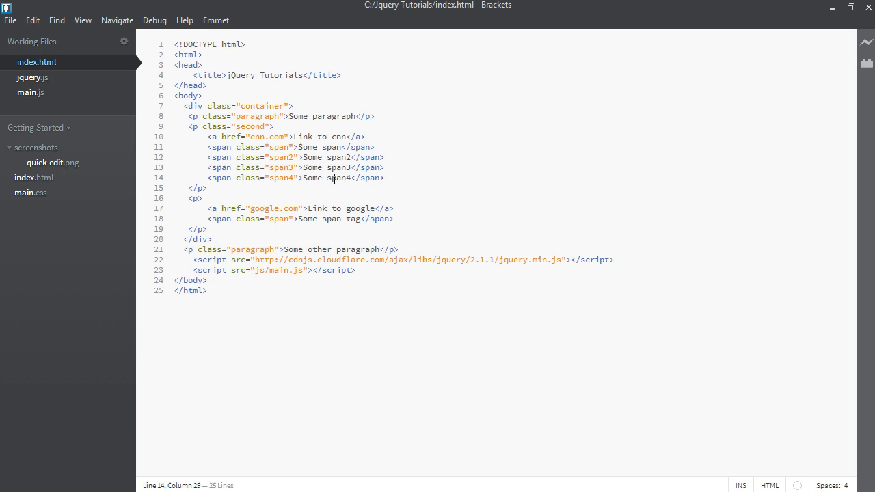
mouse_move(264, 146)
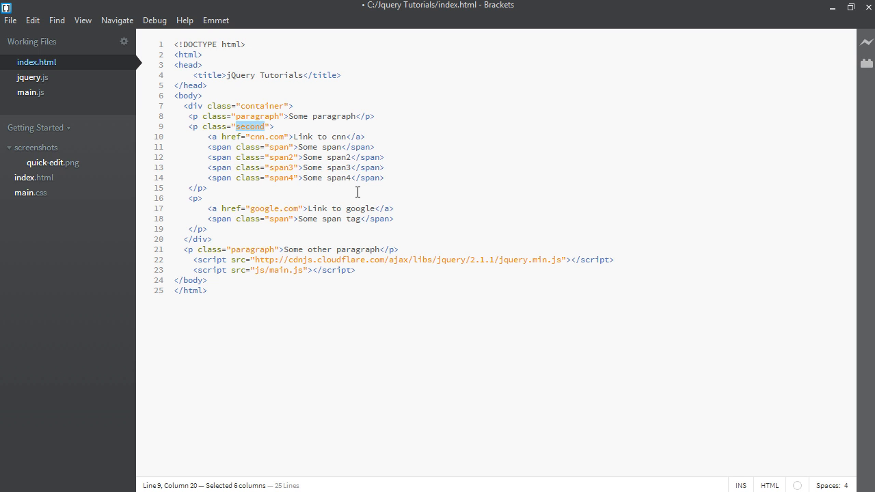
type("container")
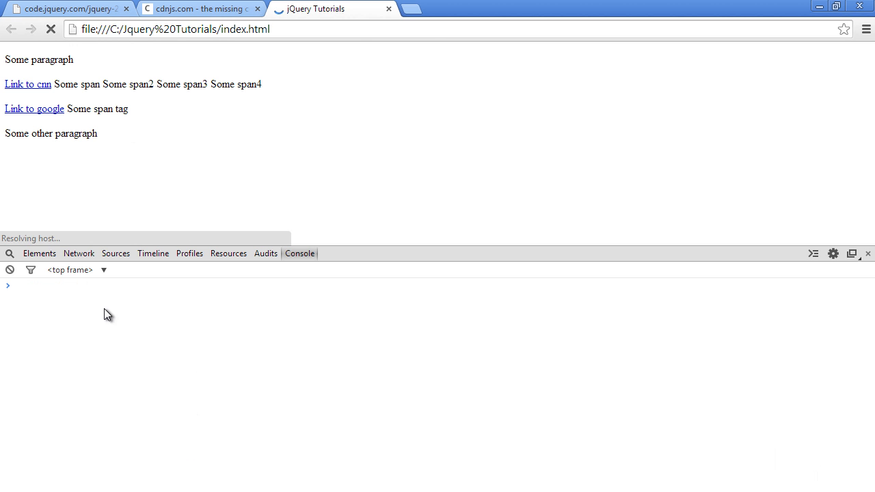
Step: Declare var closest = $(".container") in the console and list it, showing the div and paragraph
type("var")
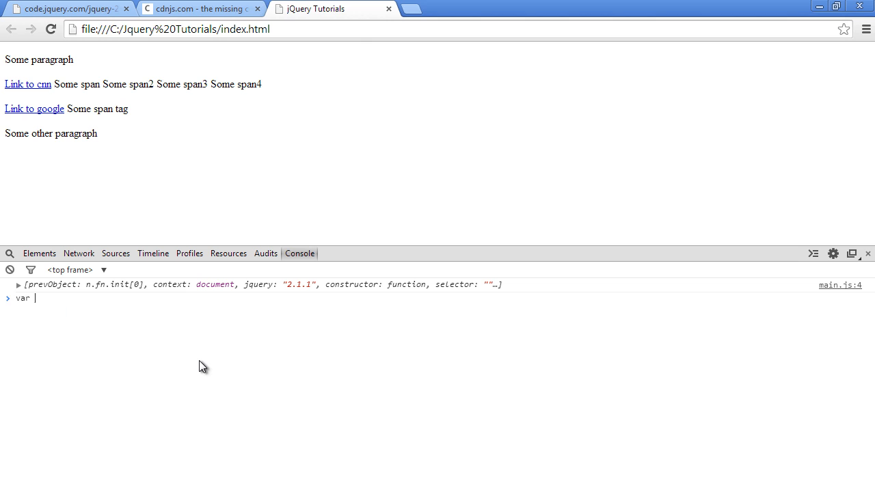
type("closest")
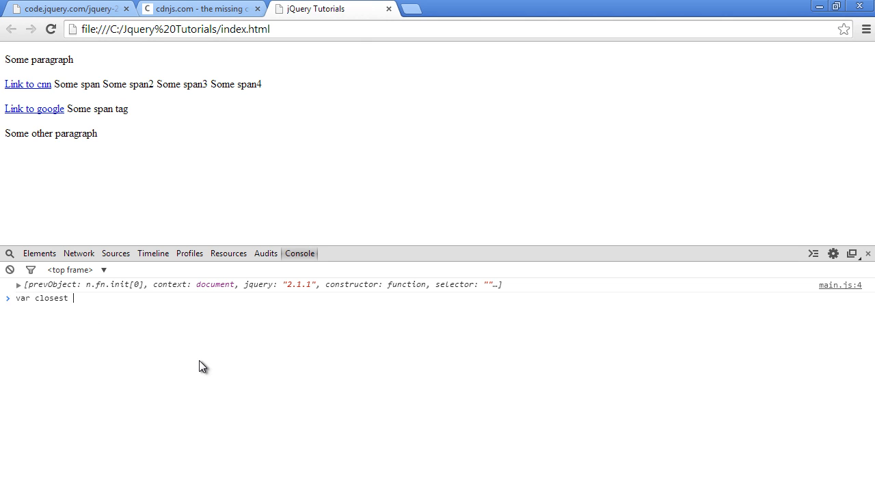
type("= $()")
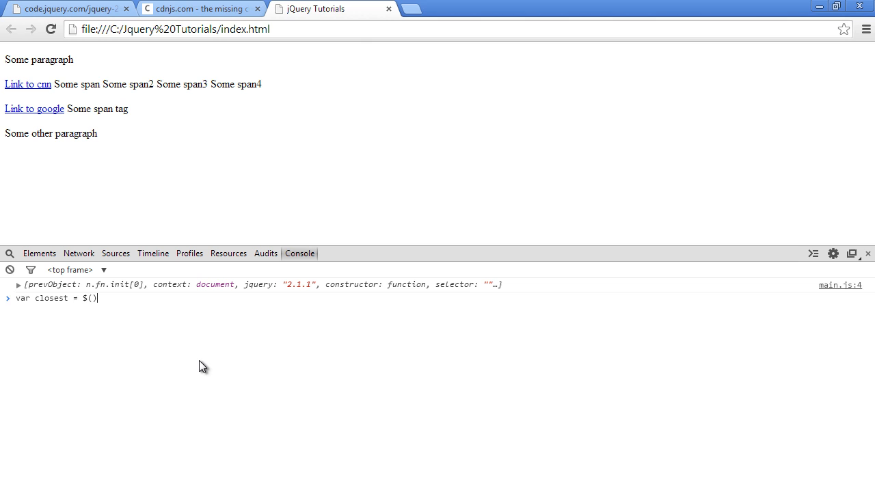
type(".container\"")
type("closest")
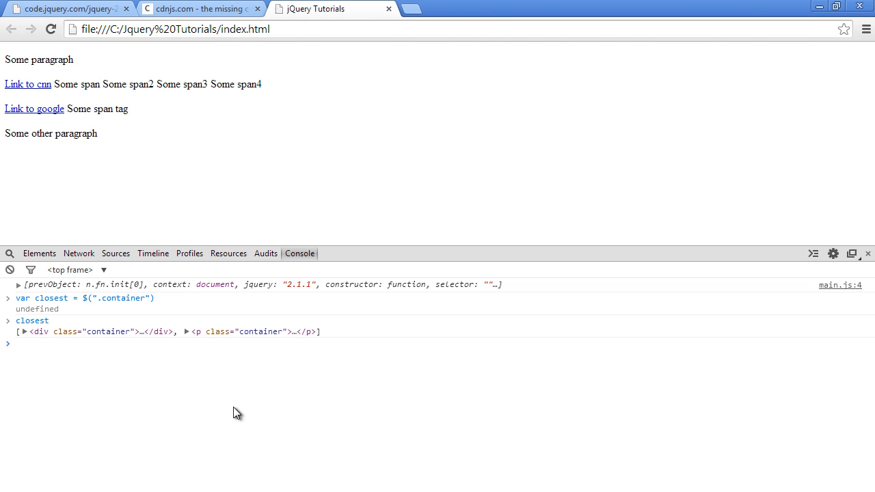
Step: Declare var span = $(".span4"), then retype var closest = $(".container") at the prompt
type("var span")
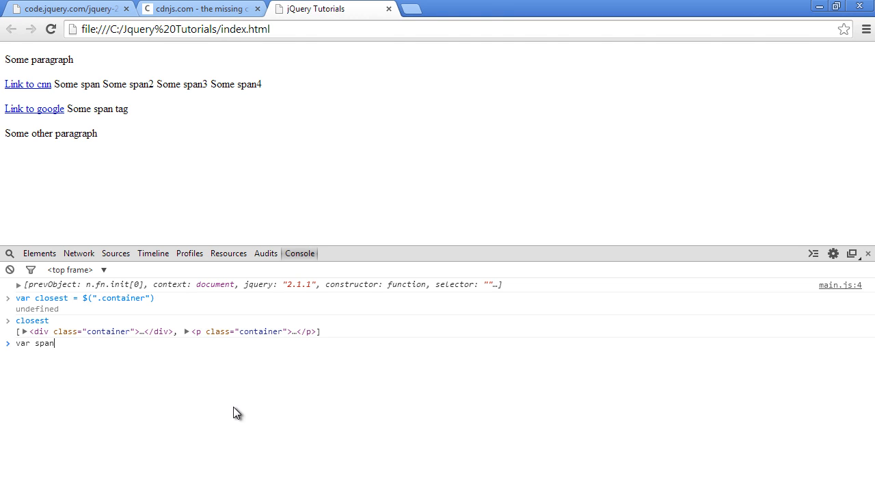
type("= $()")
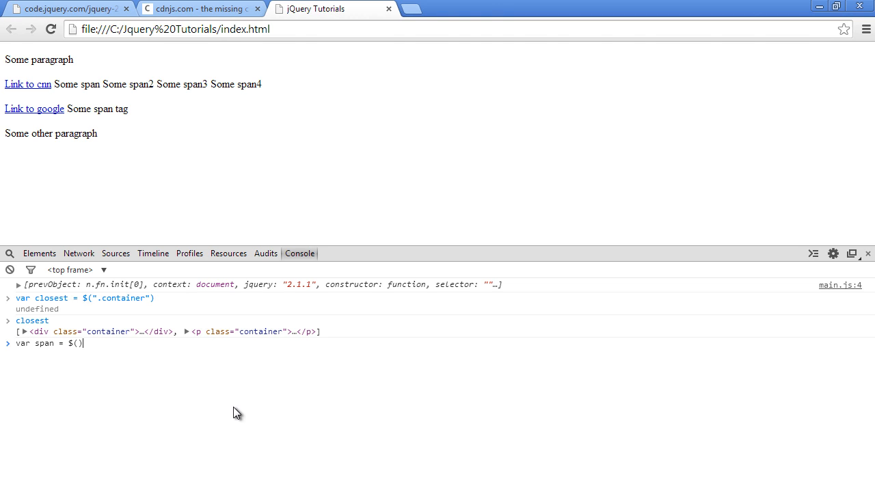
type(".sp")
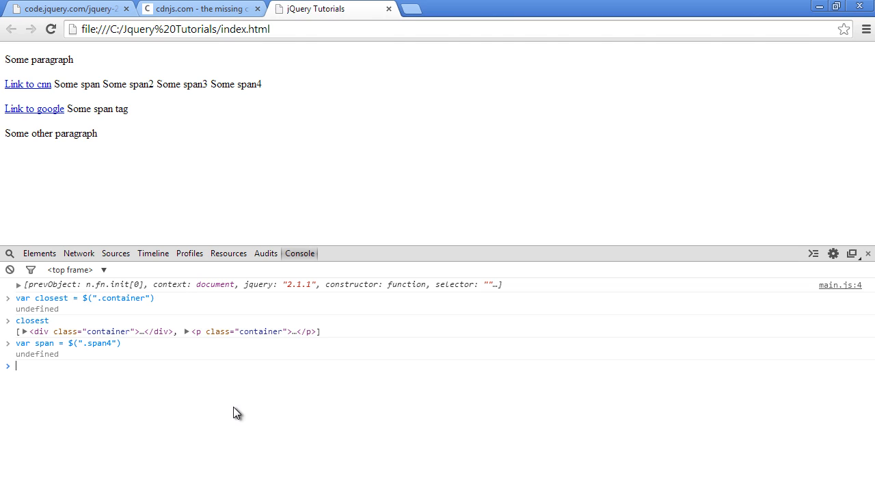
type("var closest = $(\".container\")")
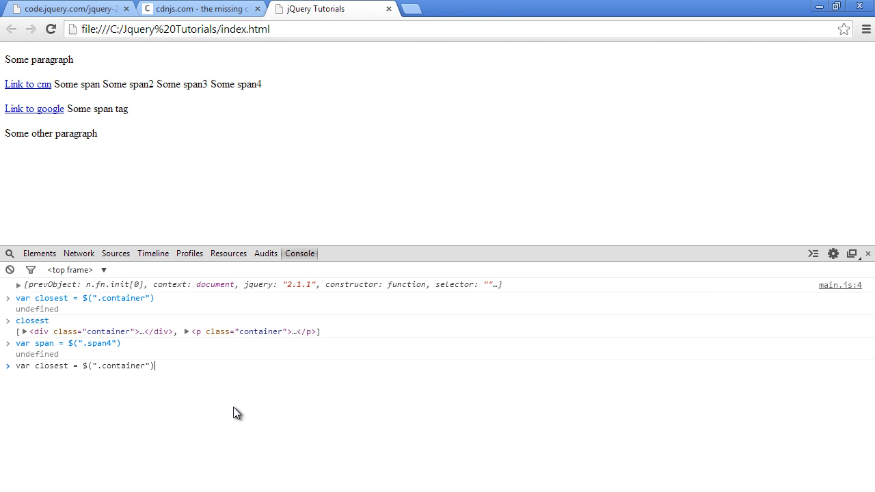
Step: Reassign closest to span.closest(".container") and print it, returning only the container paragraph
double_click(126, 365)
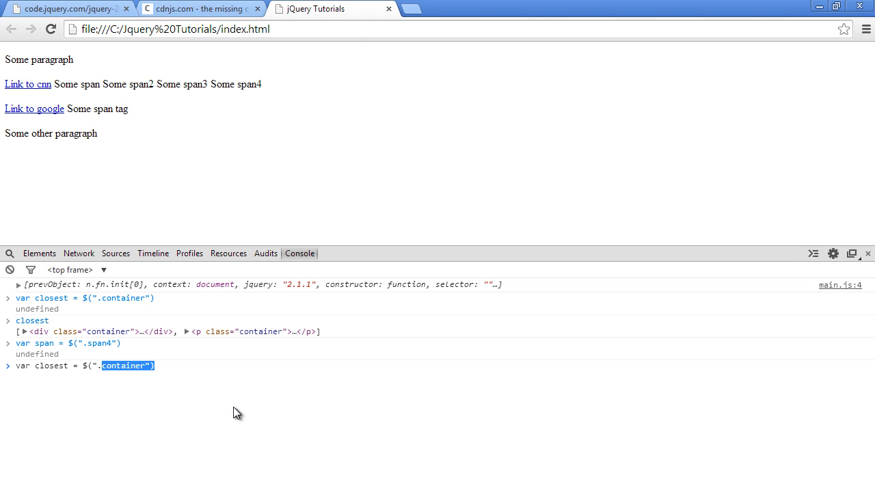
type("sp")
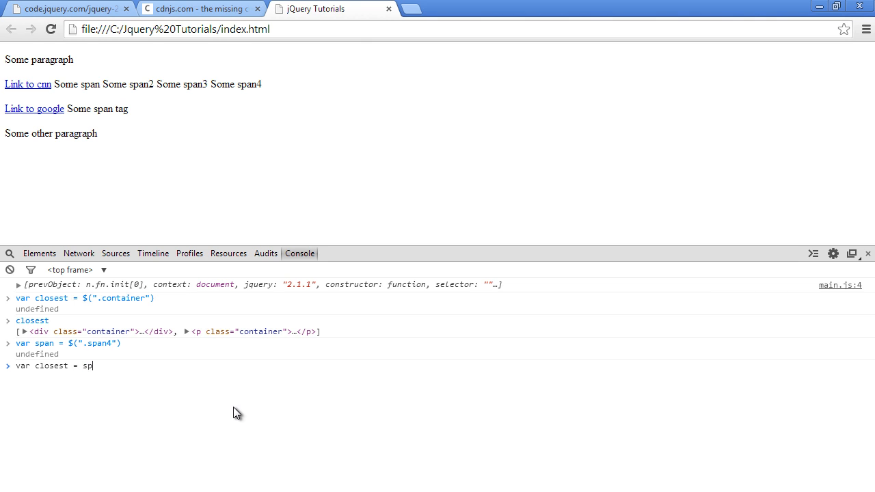
type("an")
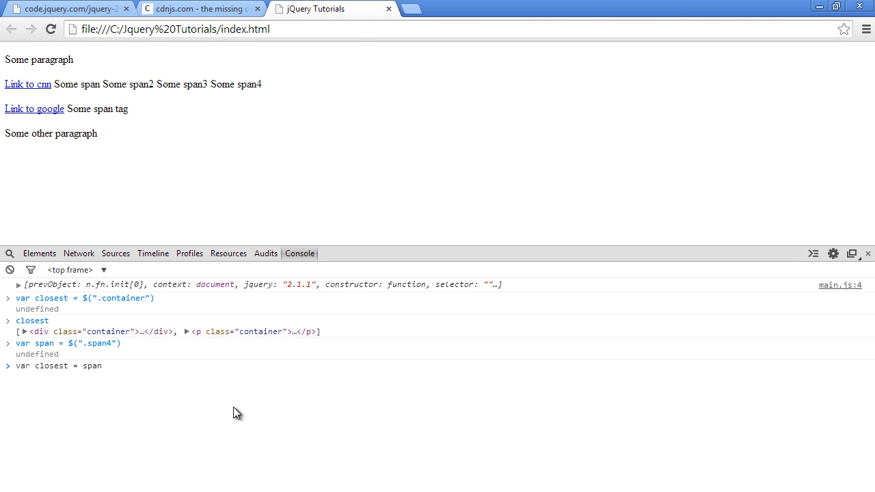
type(".cls")
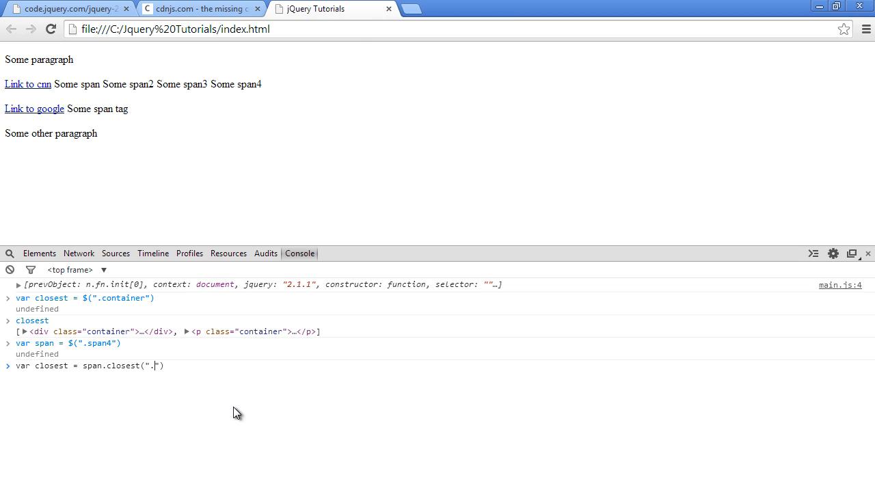
type("cont")
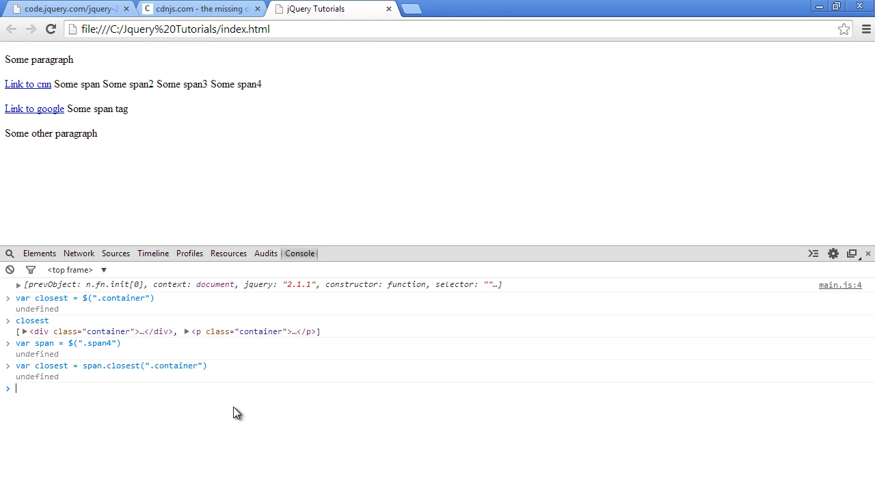
type("close")
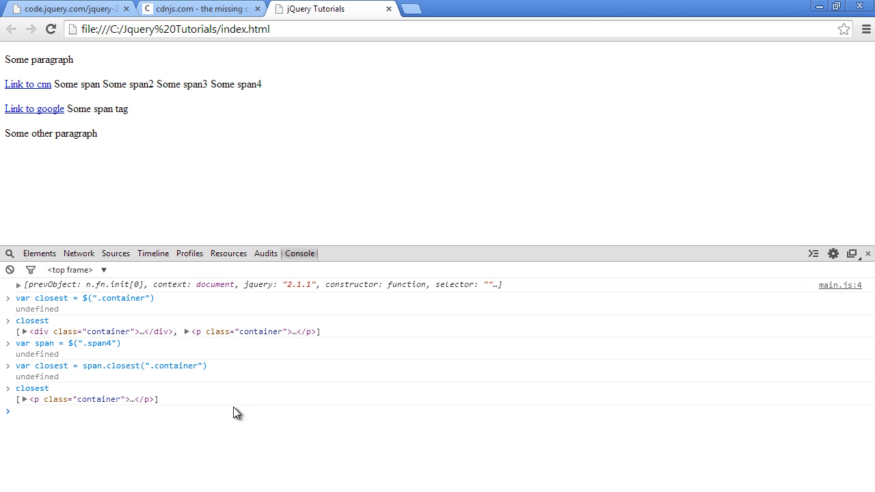
mouse_move(106, 399)
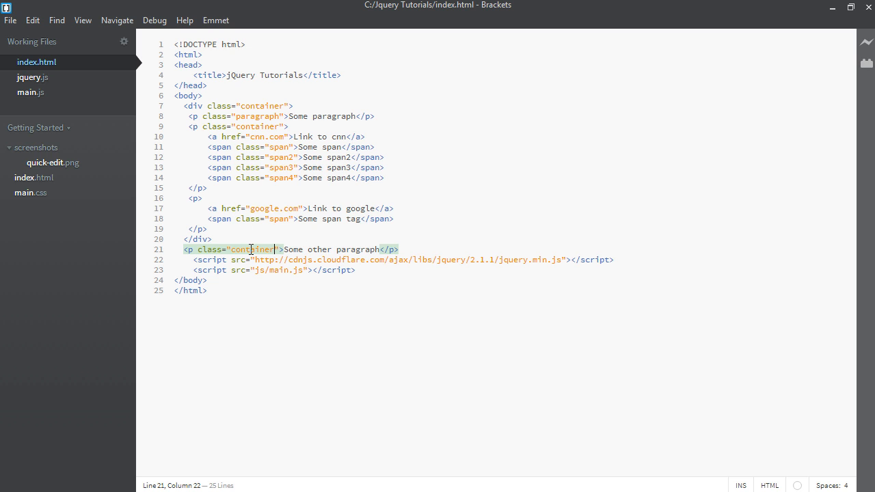
Step: Highlight the container class on the last paragraph, the spans' paragraph and the outer div to compare
double_click(252, 249)
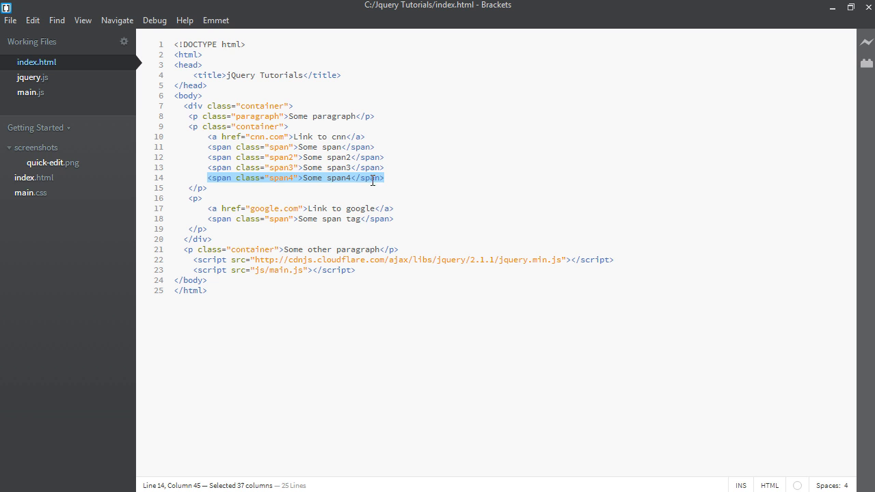
double_click(257, 126)
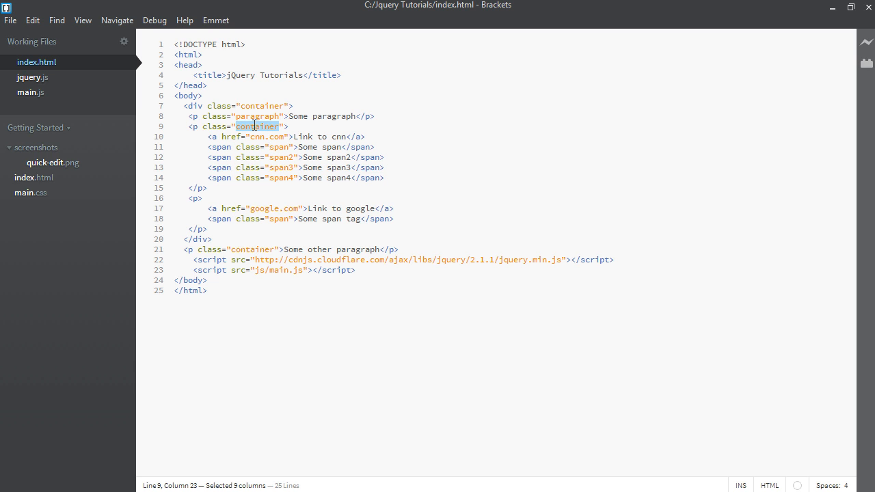
double_click(261, 107)
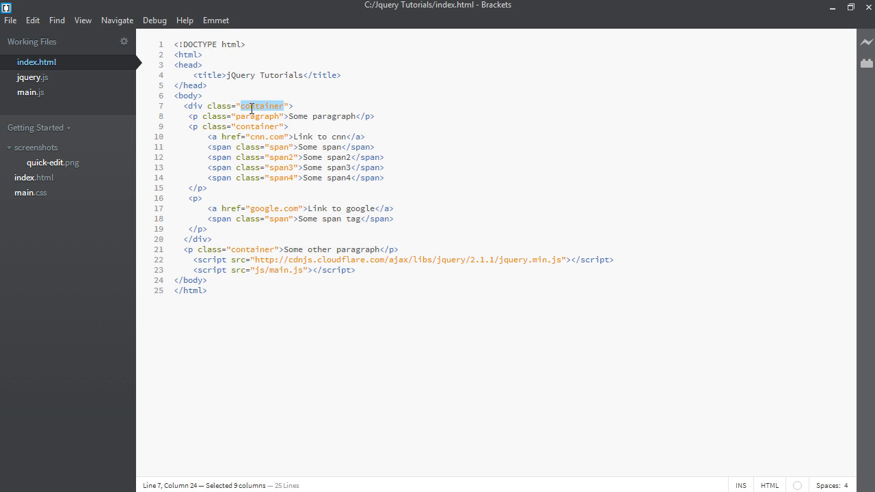
mouse_move(634, 361)
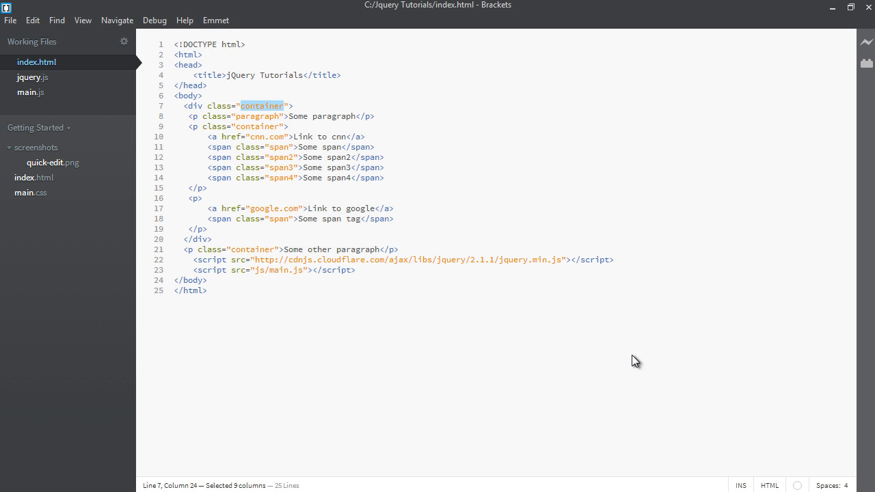